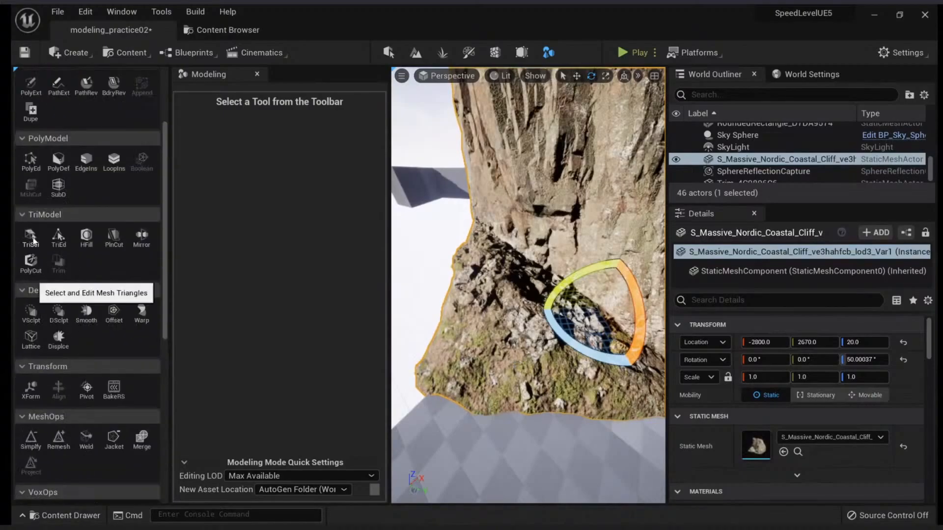
Step: Select cliff triangles by UV island with TriSel and group them into a new polygroup
{"action": "left_click", "coordinate": [30, 237]}
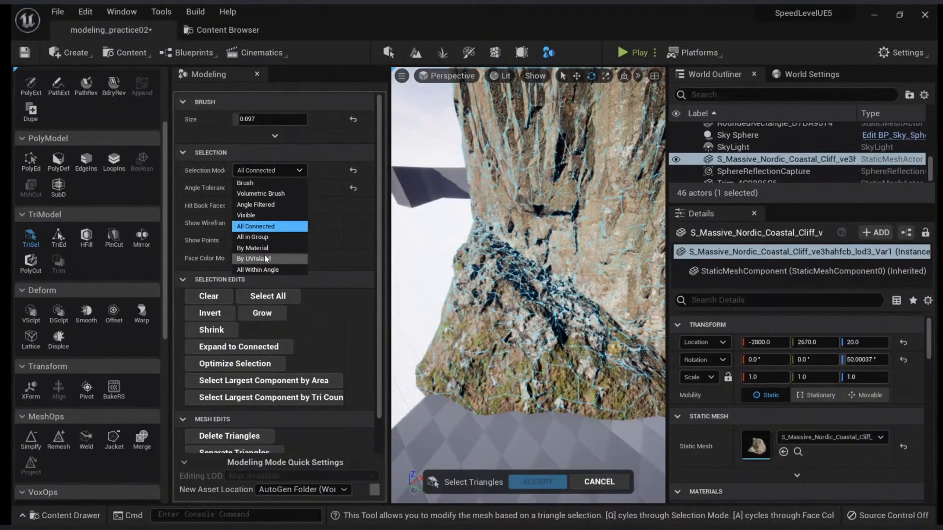
{"action": "left_click", "coordinate": [253, 258]}
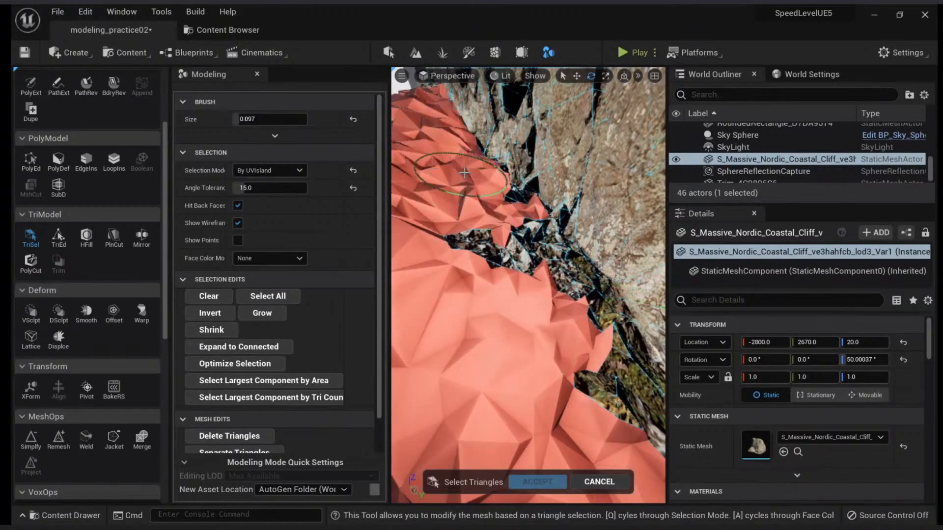
{"action": "mouse_move", "coordinate": [523, 254]}
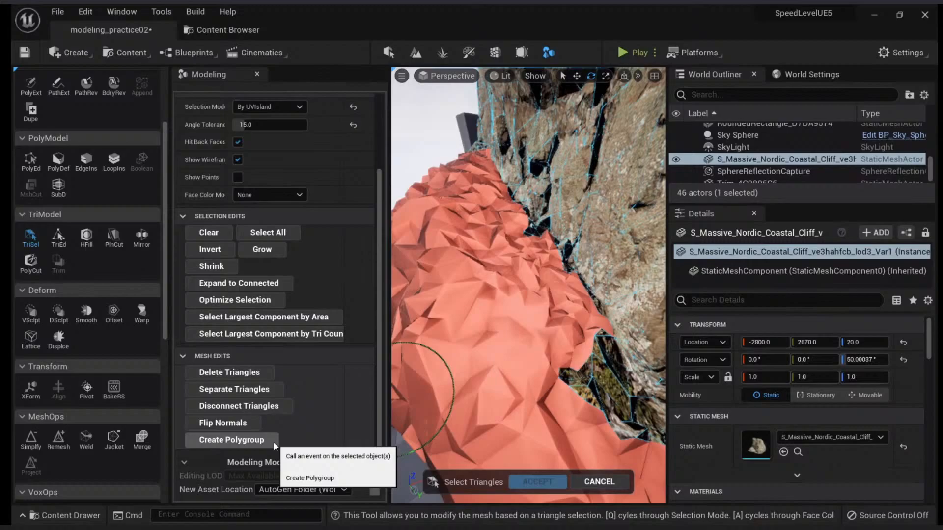
{"action": "left_click", "coordinate": [230, 440]}
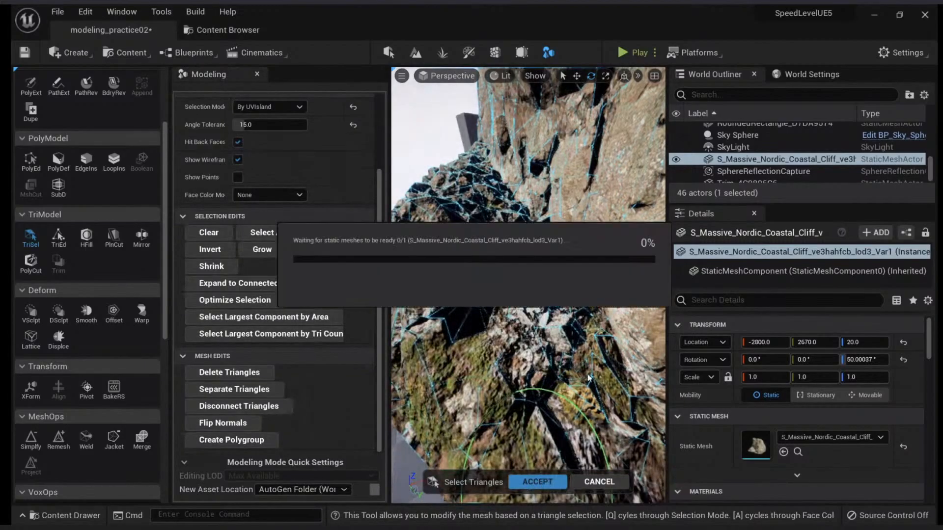
Step: Accept the triangle selection edits so the new polygroup is applied to the cliff
{"action": "left_click", "coordinate": [537, 481]}
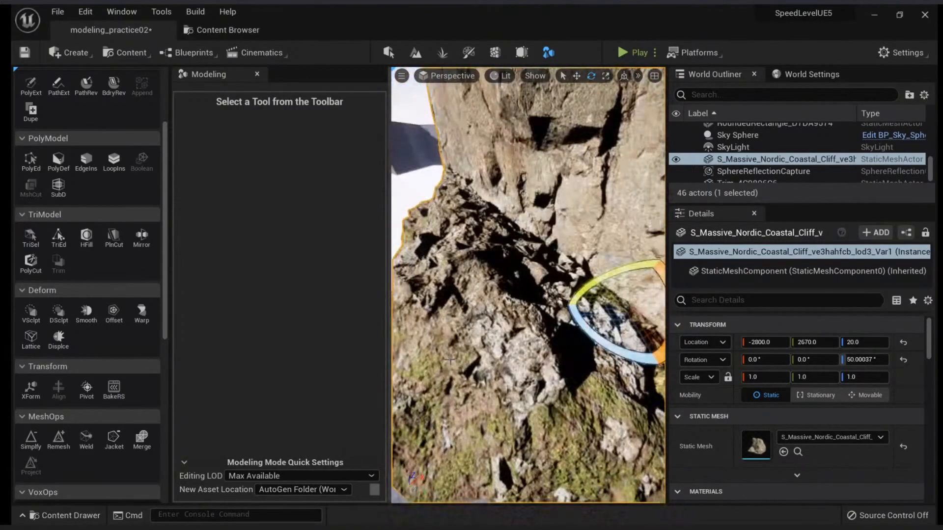
{"action": "scroll", "scroll_direction": "down", "scroll_amount": 3}
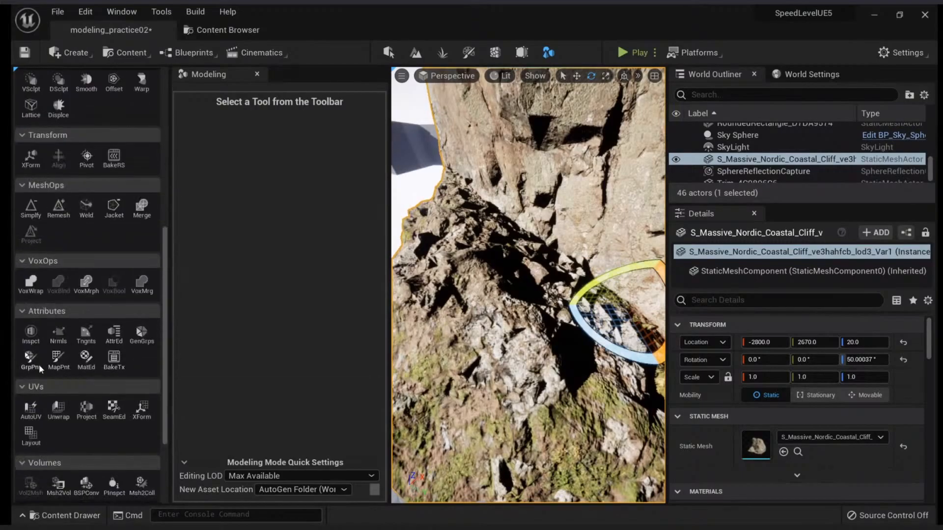
{"action": "mouse_move", "coordinate": [86, 361]}
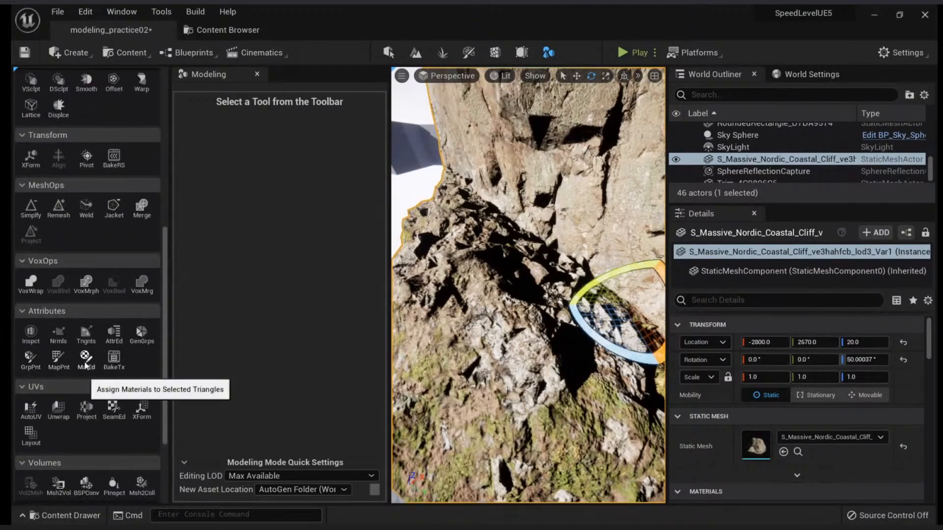
Step: In MatEd select the cliff's polygroup All in Group and add a second material slot
{"action": "left_click", "coordinate": [86, 359]}
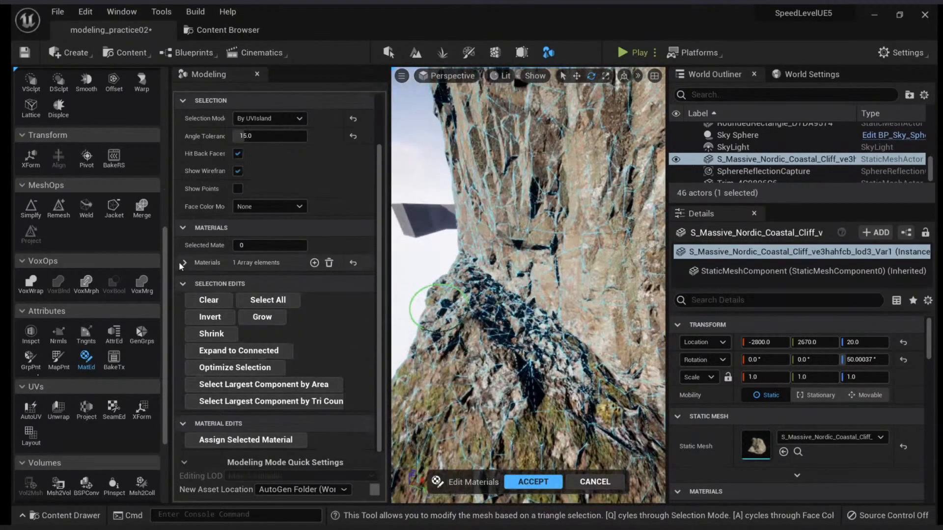
{"action": "left_click", "coordinate": [182, 263]}
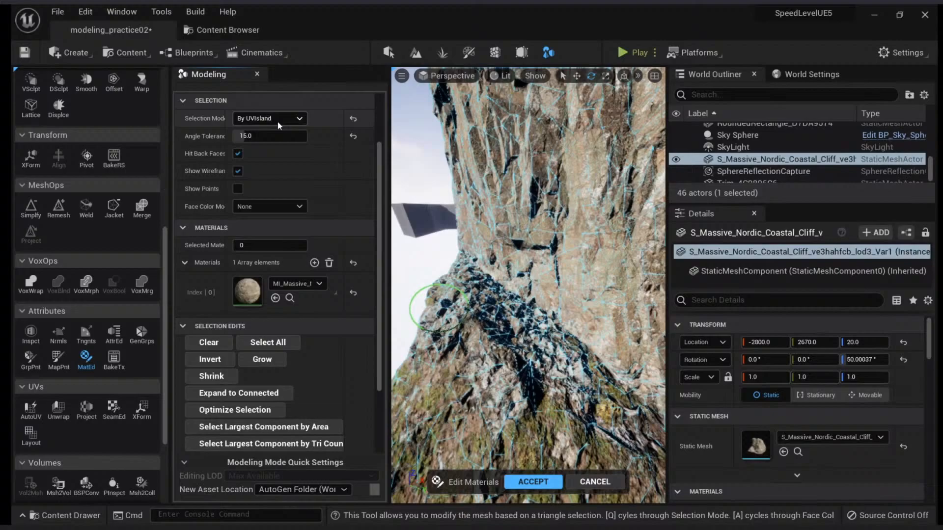
{"action": "left_click", "coordinate": [269, 118]}
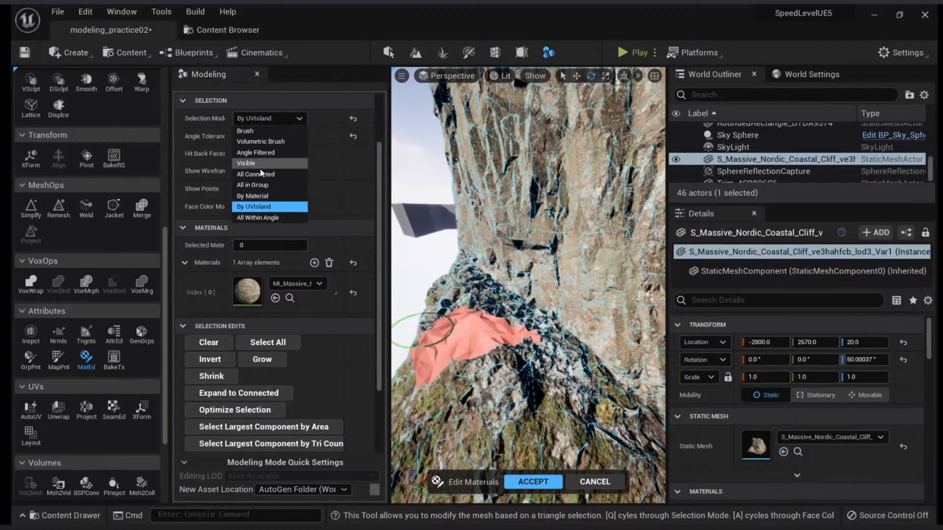
{"action": "mouse_move", "coordinate": [255, 196]}
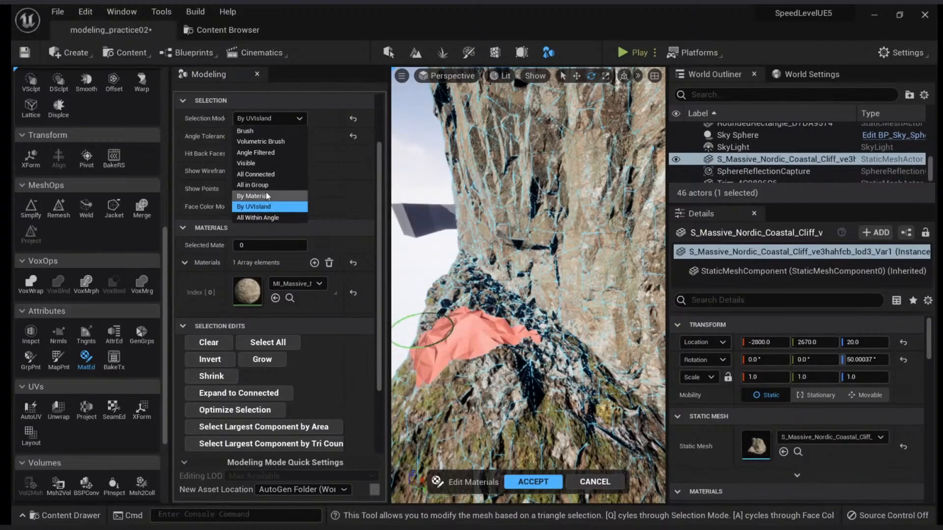
{"action": "left_click", "coordinate": [252, 184]}
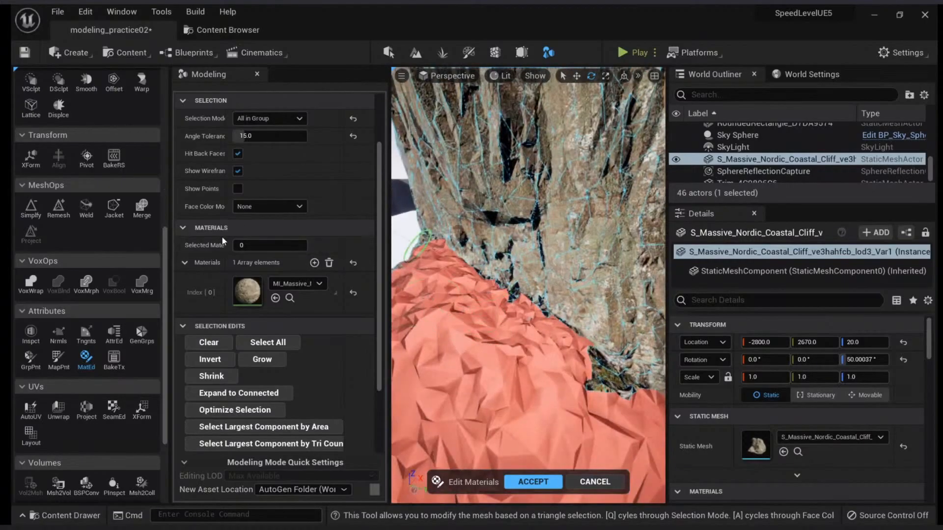
{"action": "left_click", "coordinate": [314, 263]}
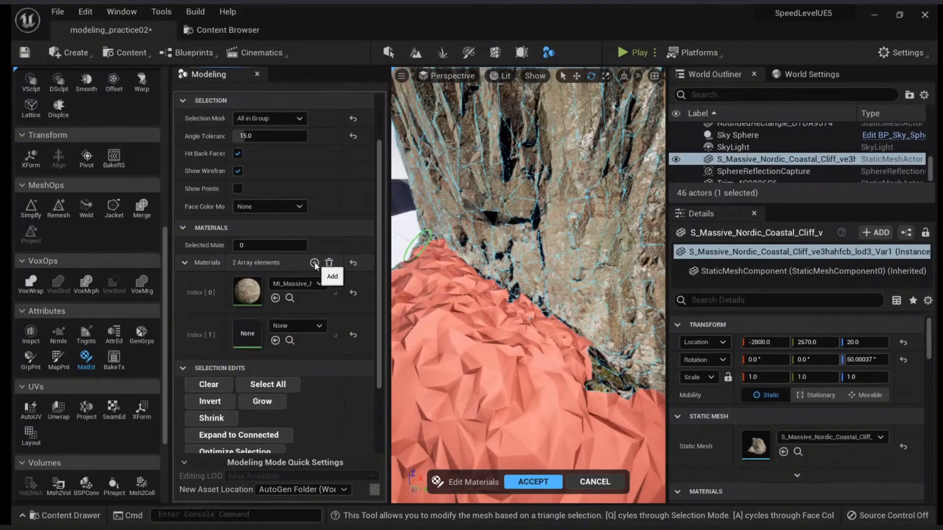
Step: Assign Gray_Brick_Wall_ue4rcbxg_surface_inst as material 1 to the grouped cliff region
{"action": "left_click", "coordinate": [294, 334]}
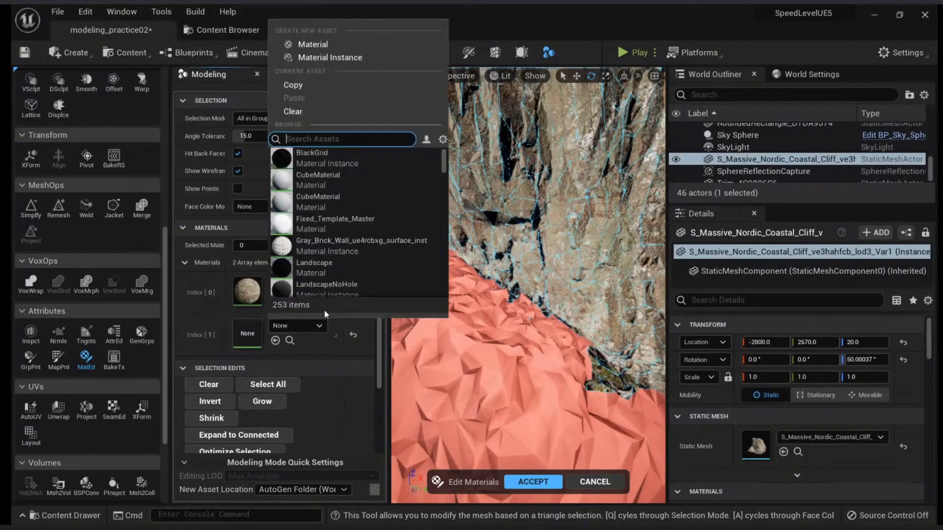
{"action": "mouse_move", "coordinate": [348, 246]}
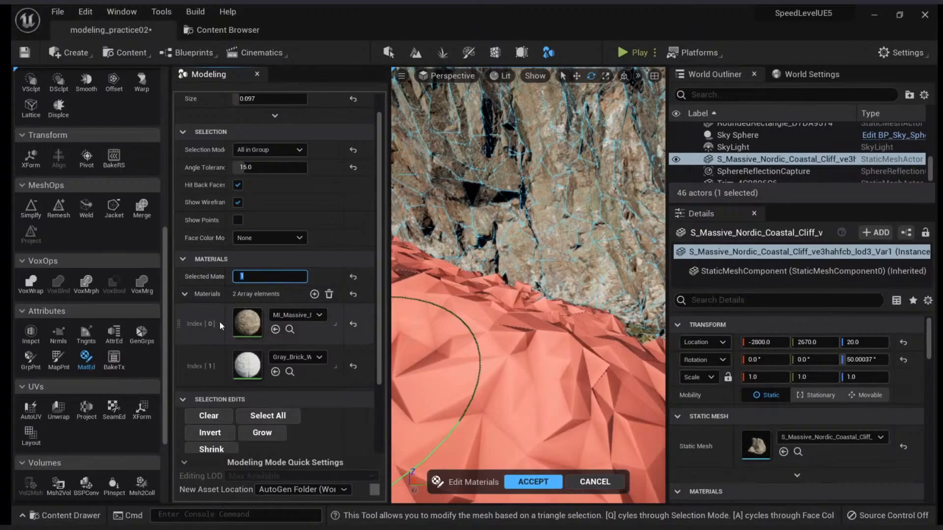
{"action": "mouse_move", "coordinate": [248, 366]}
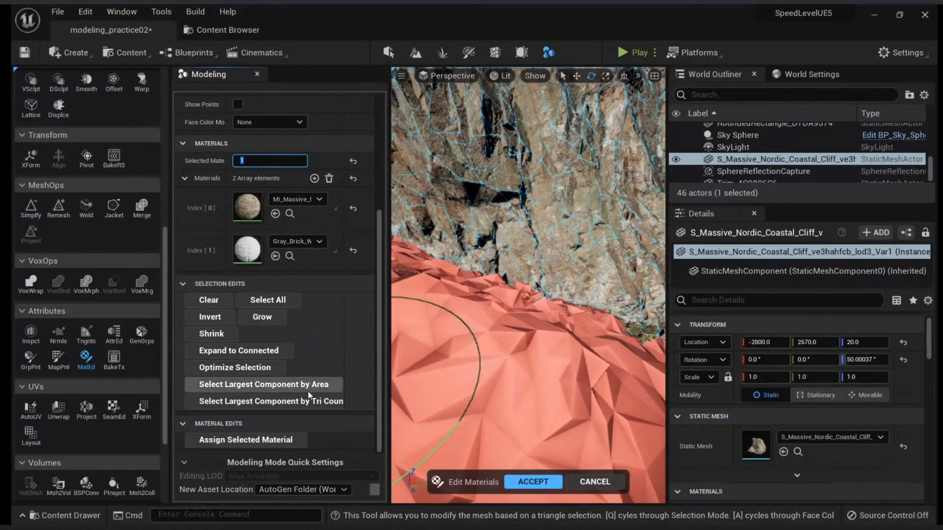
{"action": "mouse_move", "coordinate": [267, 446]}
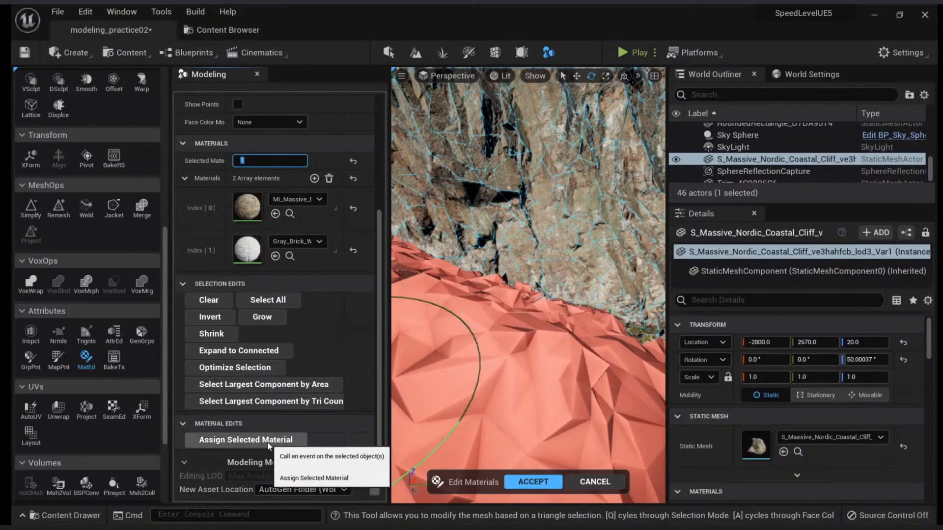
{"action": "mouse_move", "coordinate": [210, 253]}
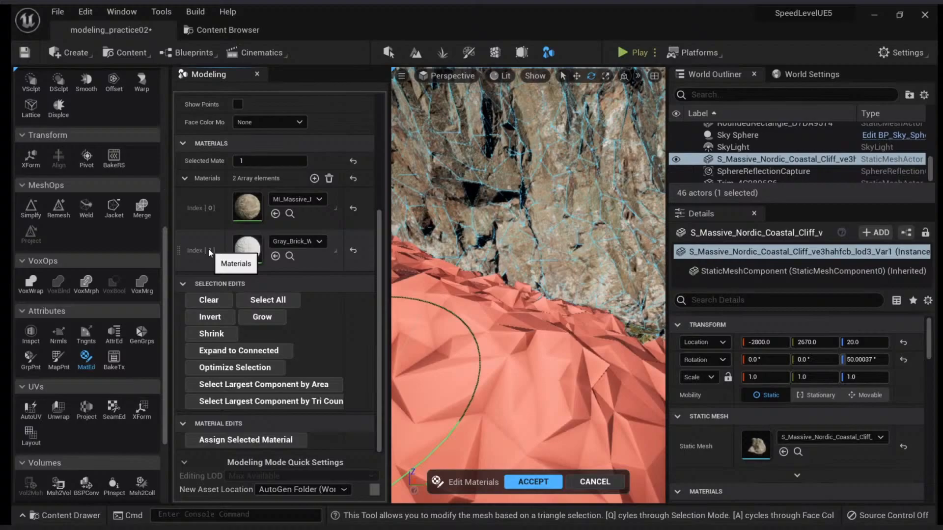
{"action": "mouse_move", "coordinate": [212, 221]}
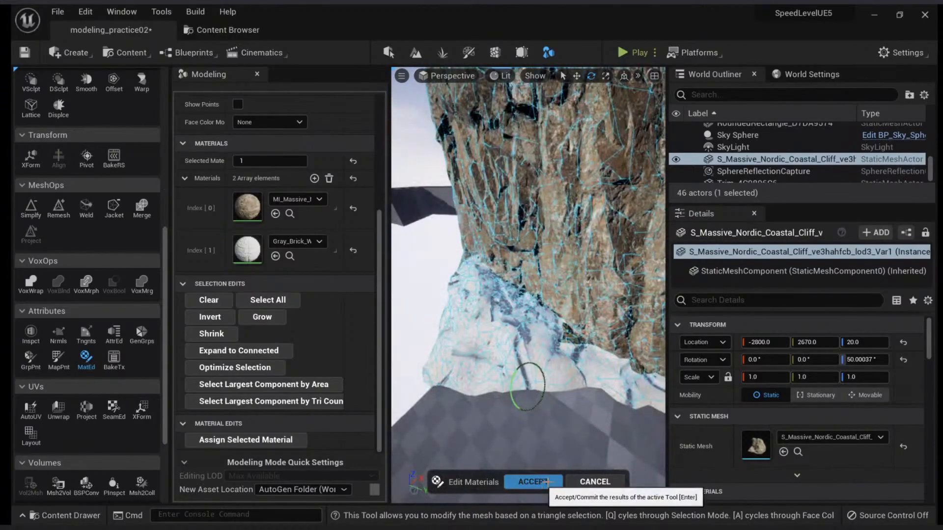
Step: Accept the material edit and search Element 1's material picker for 'rock'
{"action": "left_click", "coordinate": [531, 481]}
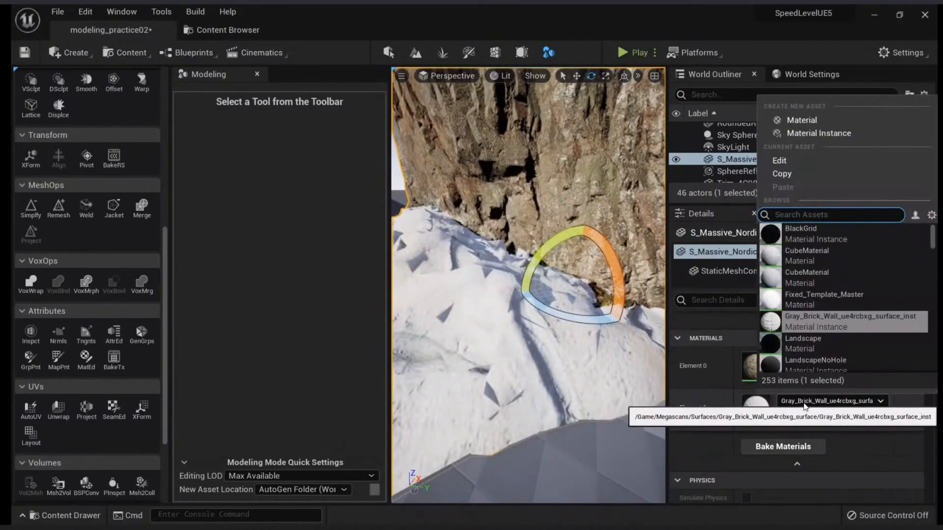
{"action": "type", "text": "rock"}
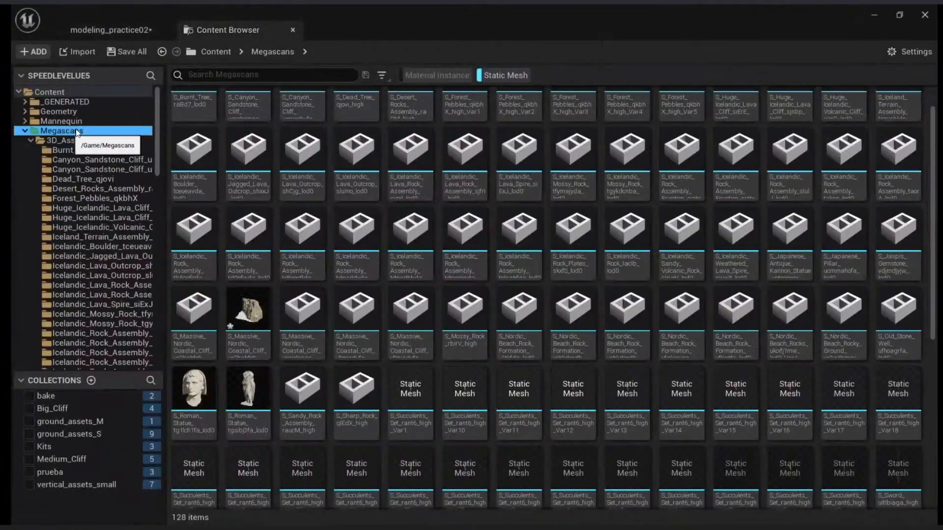
Step: Filter the Megascans folder to Material Instances and pick the Nordic coastal rock material
{"action": "left_click", "coordinate": [436, 75]}
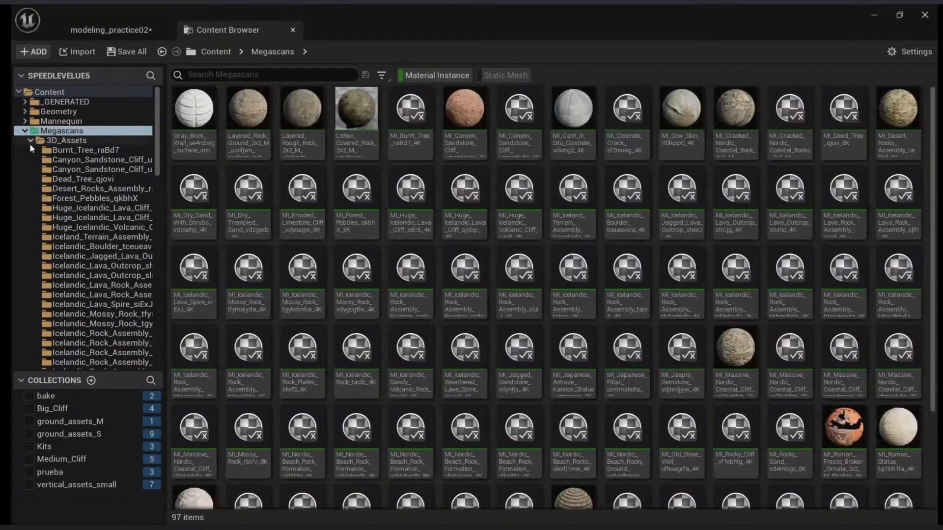
{"action": "left_click", "coordinate": [62, 169]}
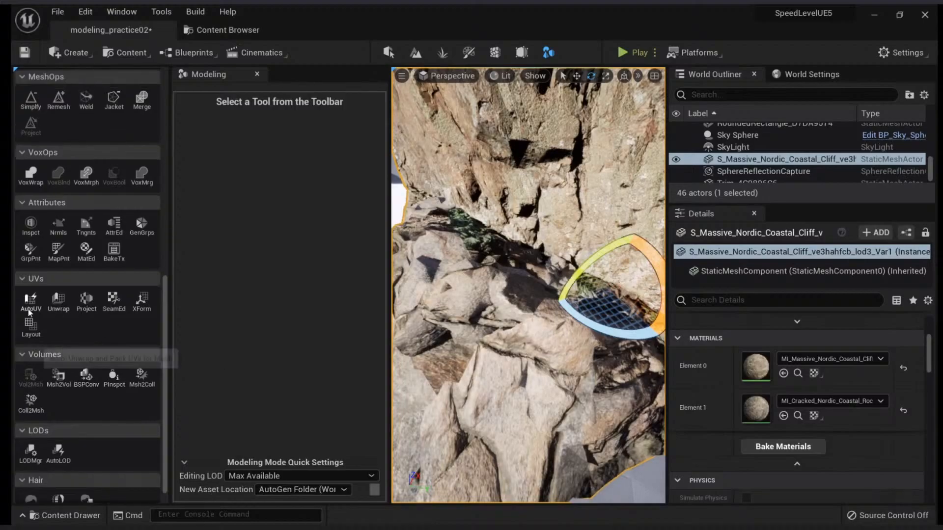
{"action": "mouse_move", "coordinate": [58, 304]}
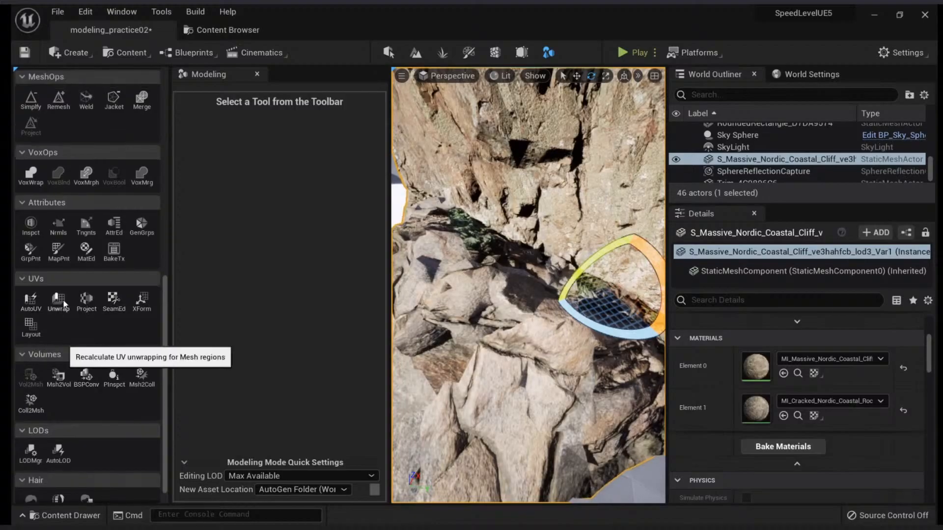
{"action": "mouse_move", "coordinate": [142, 300]}
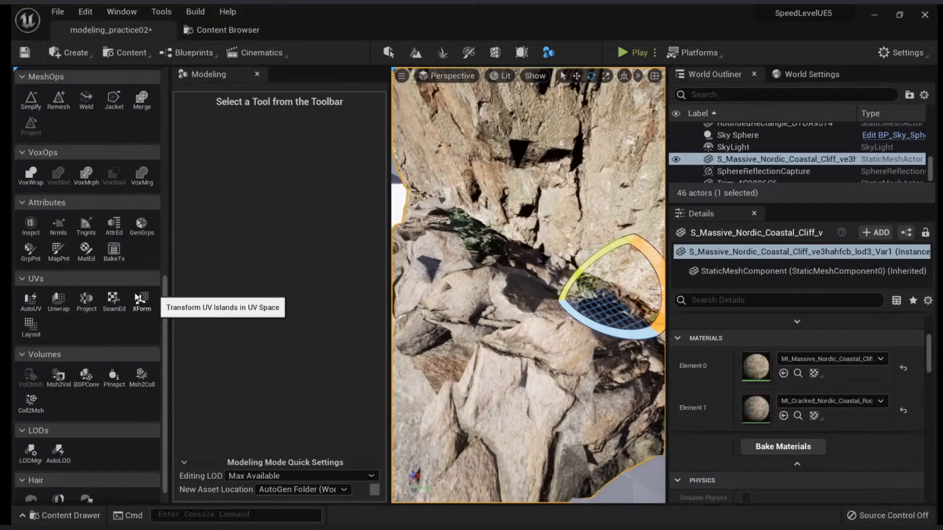
Step: Reposition the cliff's UV islands with the XForm gizmo and accept the new layout
{"action": "left_click", "coordinate": [141, 301]}
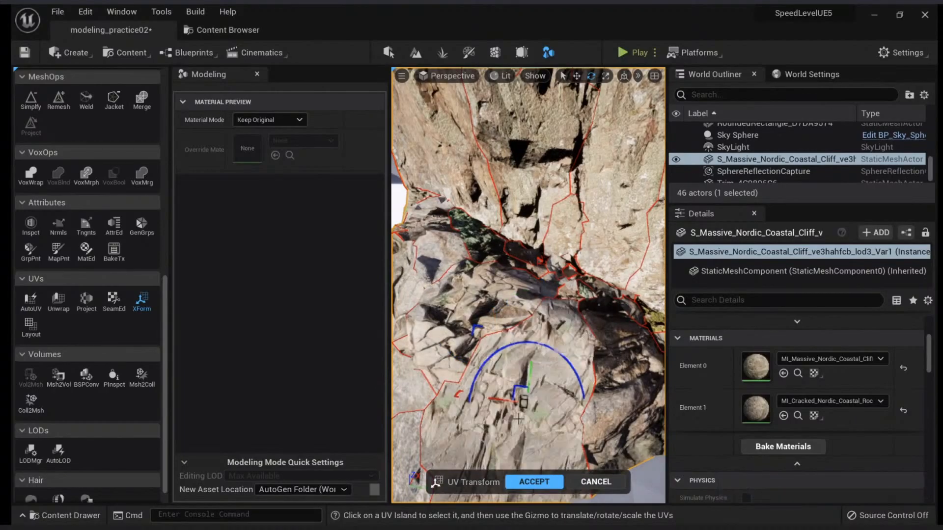
{"action": "left_click", "coordinate": [532, 481]}
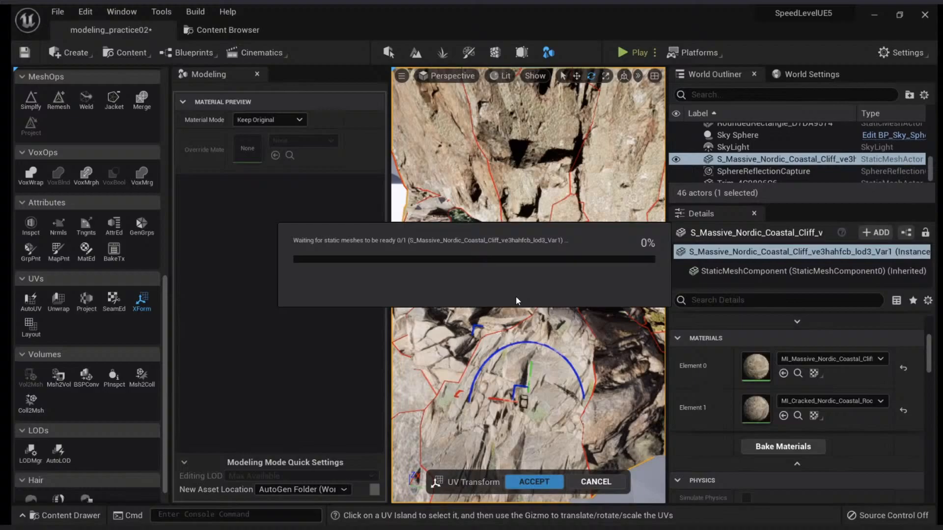
{"action": "left_click", "coordinate": [532, 481]}
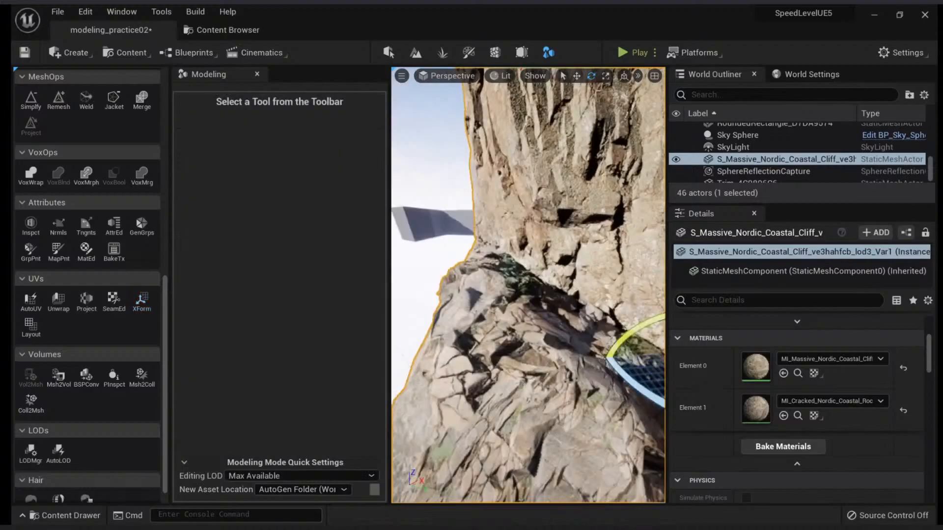